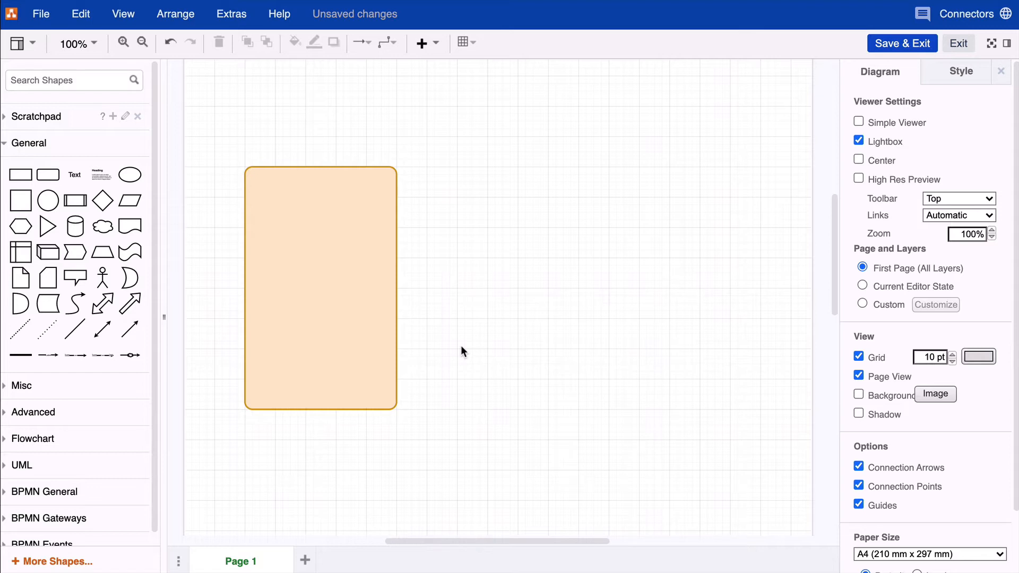
mouse_move(458, 352)
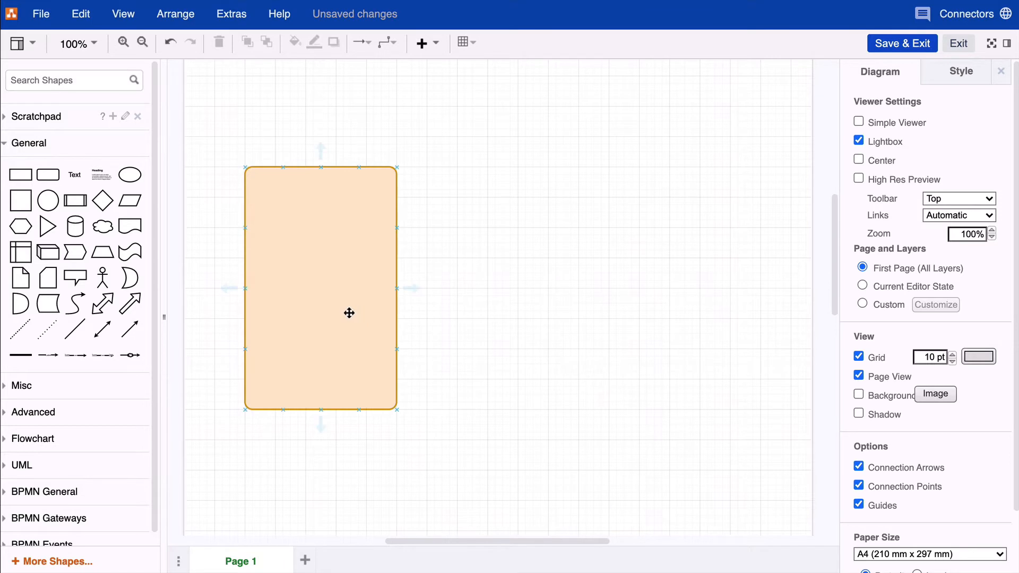
mouse_move(414, 295)
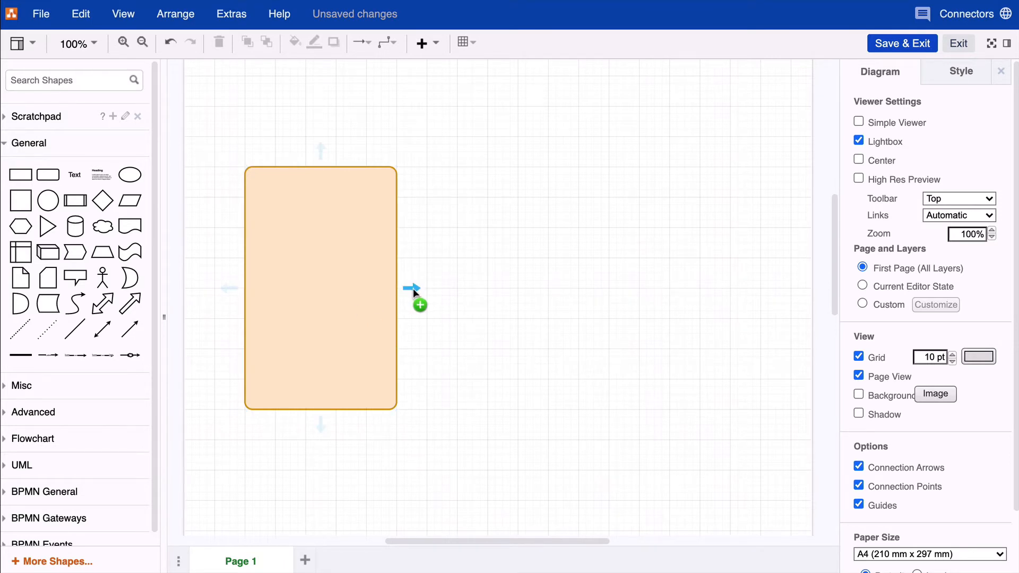
Step: Clone the rectangle to the right with a straight horizontal connector and select that connector
drag(414, 287, 564, 291)
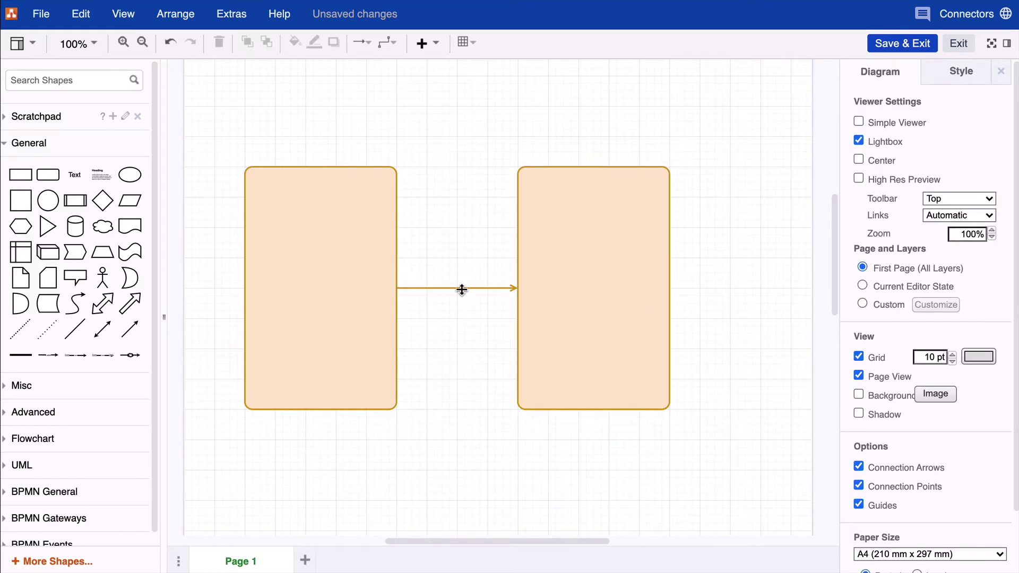
click(463, 288)
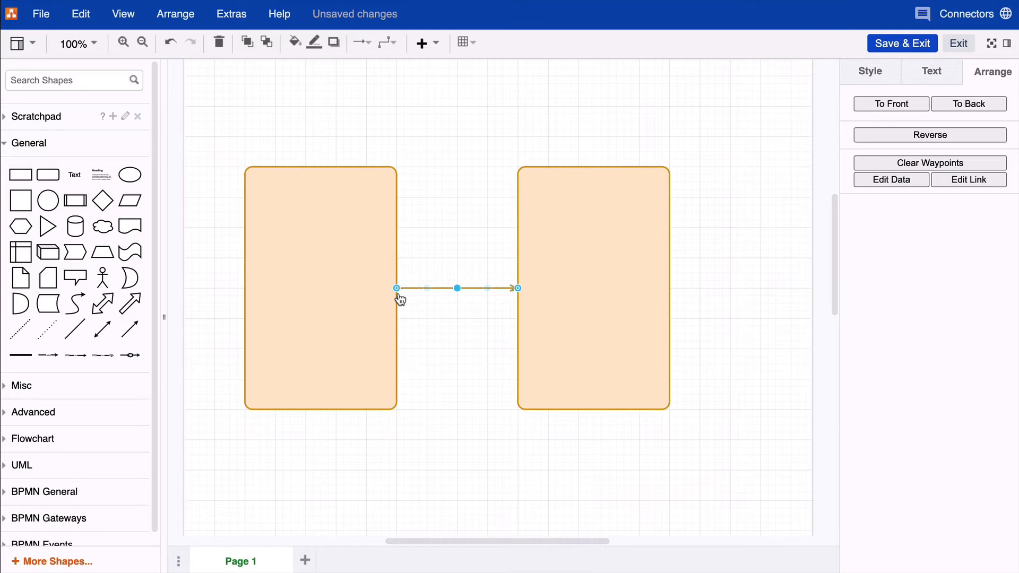
mouse_move(518, 301)
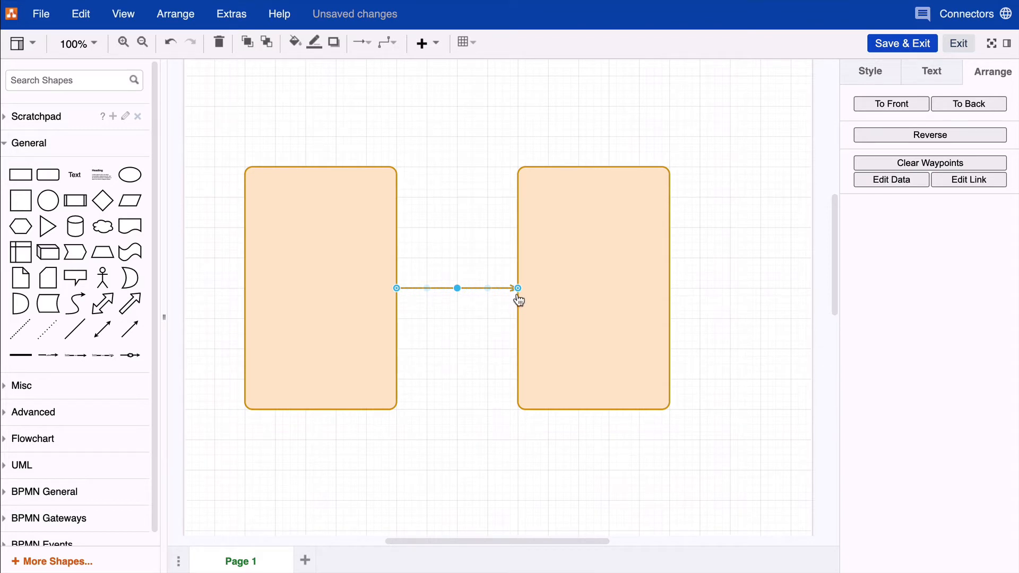
mouse_move(446, 344)
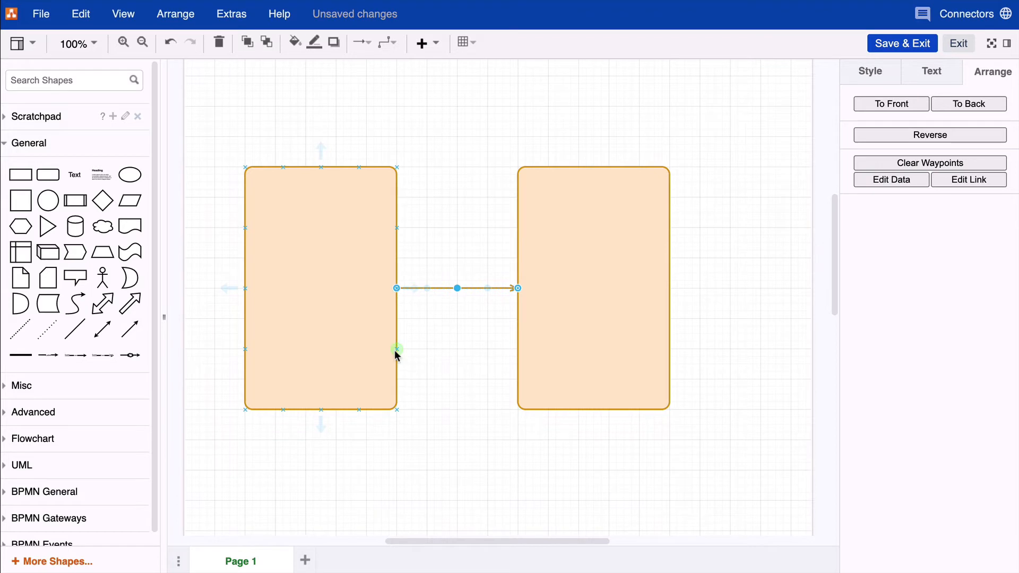
Step: Draw a second, lower arrow from a fixed point on the left rectangle's right edge to the right rectangle
drag(396, 349, 496, 350)
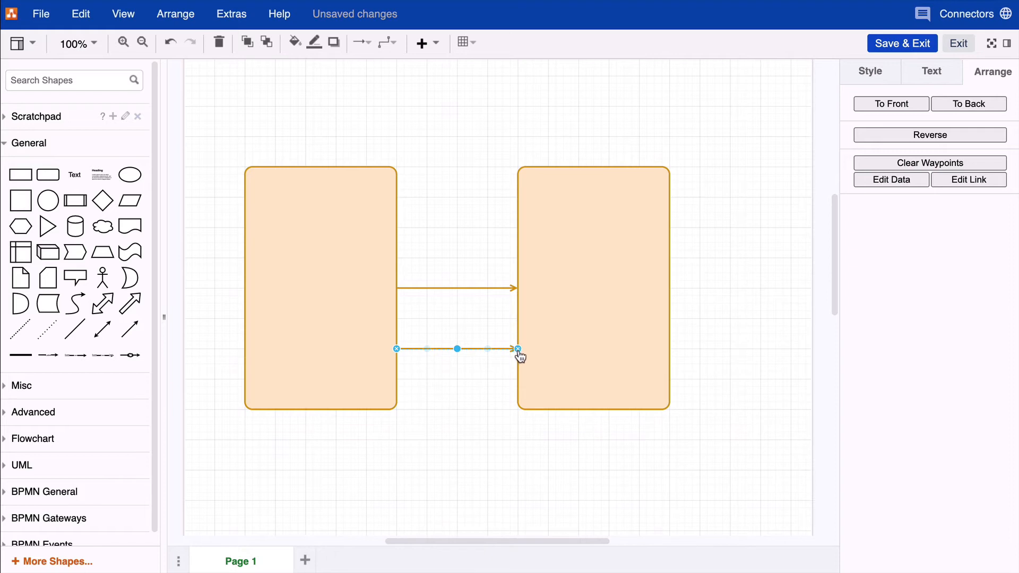
mouse_move(400, 363)
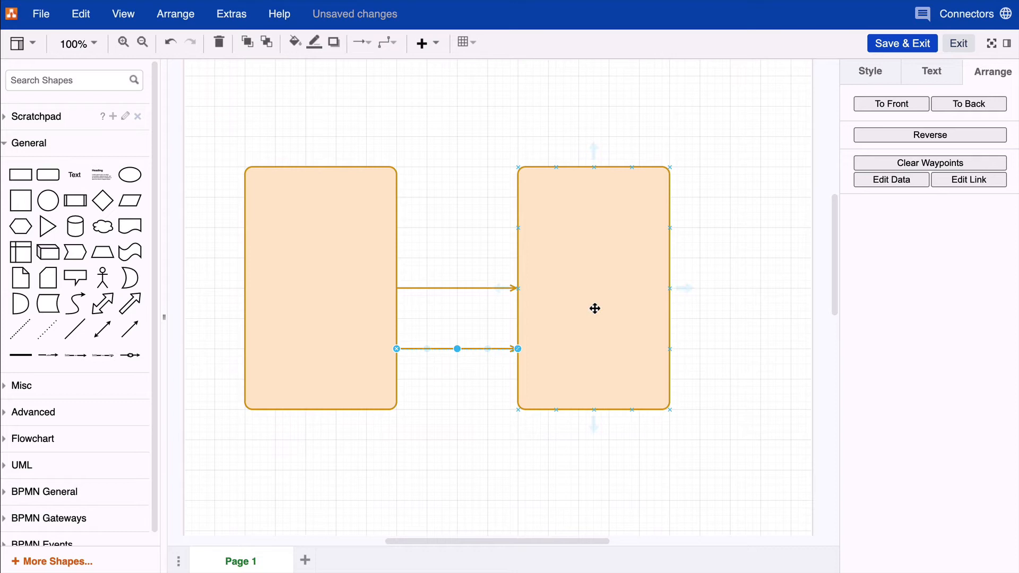
click(594, 308)
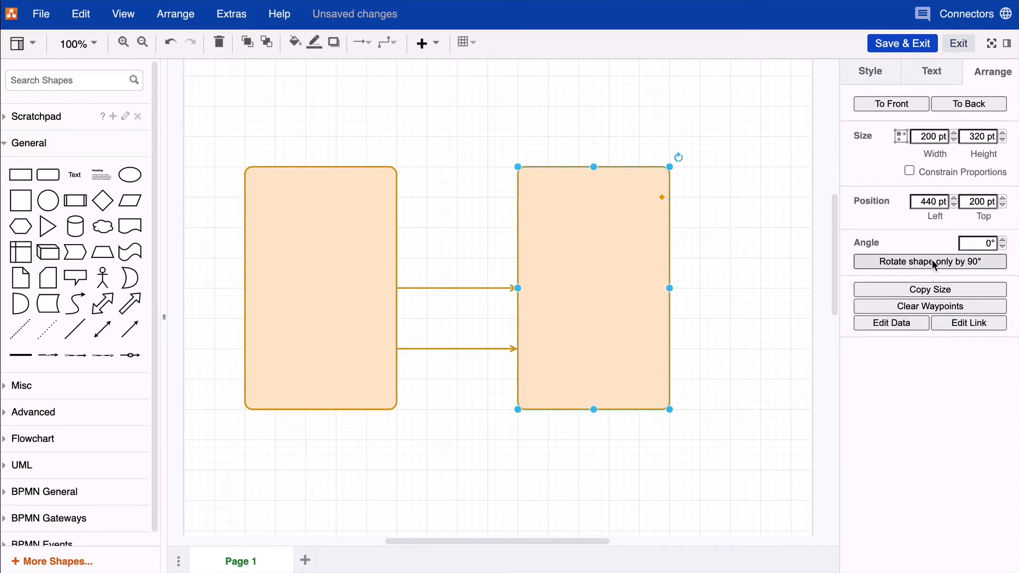
click(930, 261)
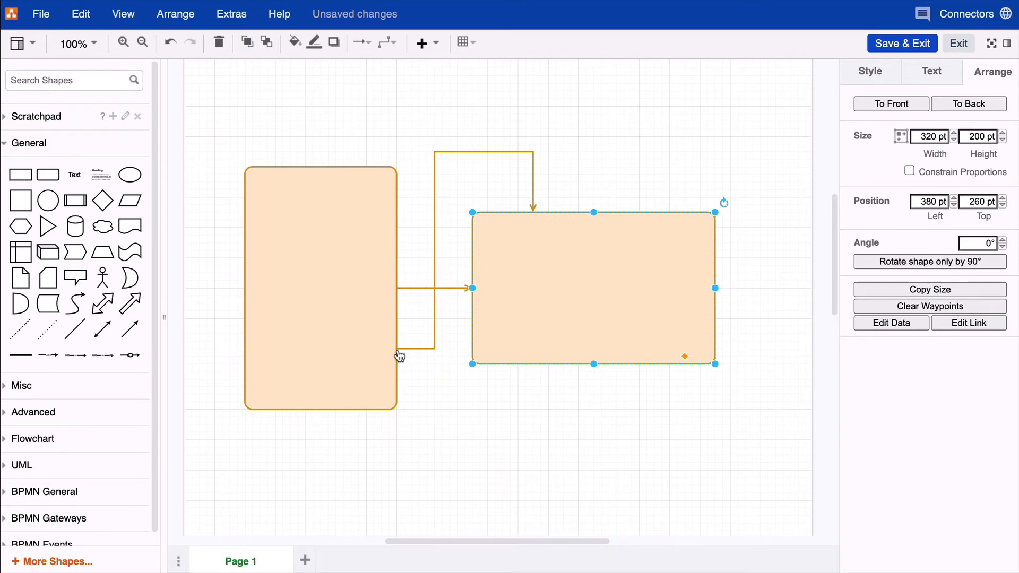
mouse_move(543, 207)
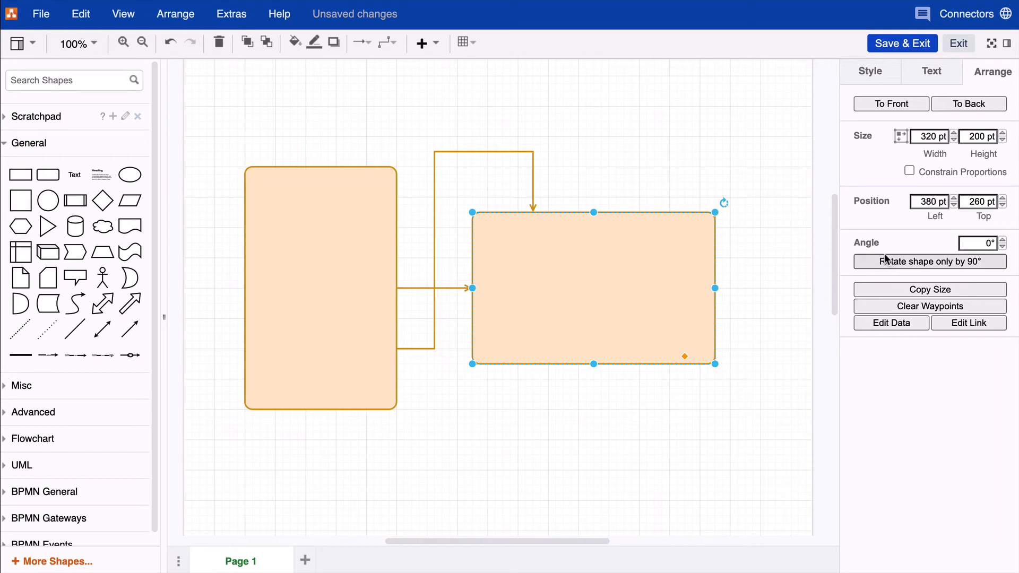
click(930, 261)
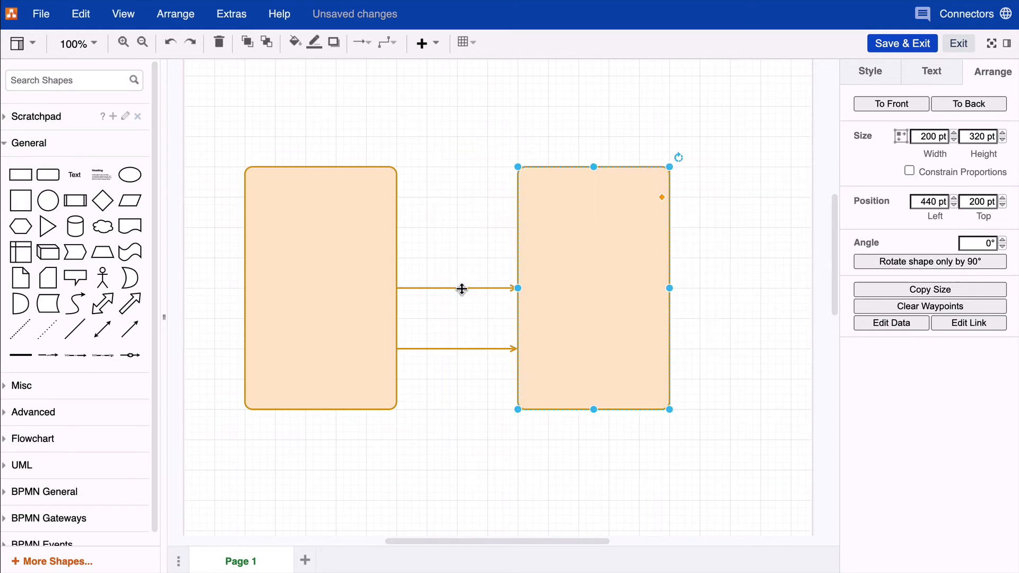
click(461, 289)
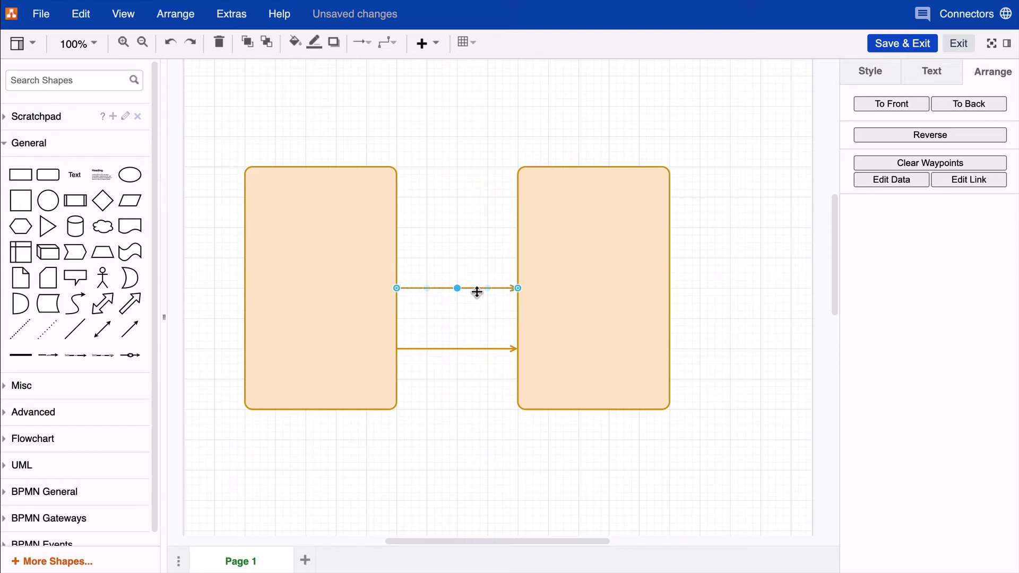
mouse_move(517, 296)
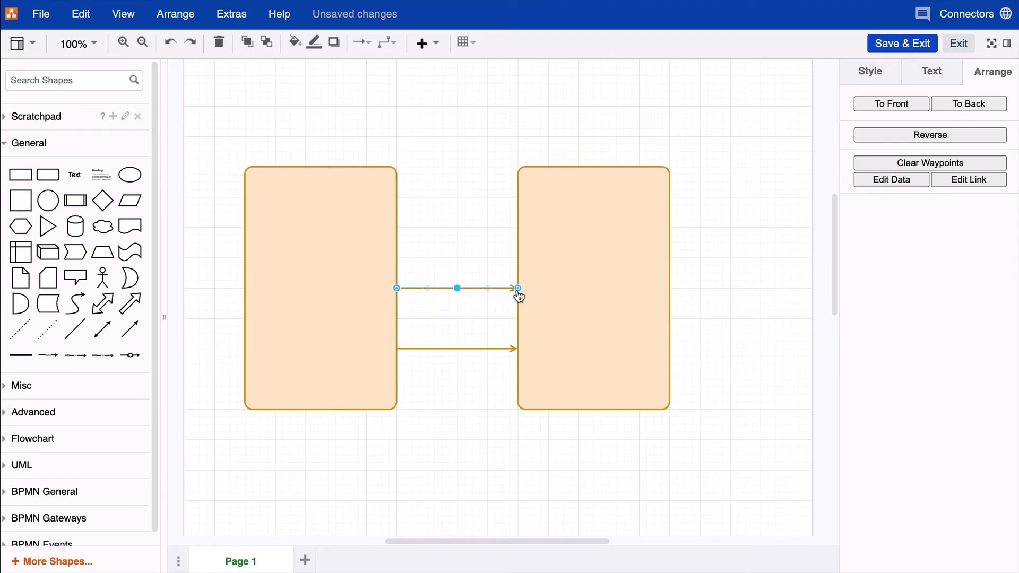
mouse_move(518, 295)
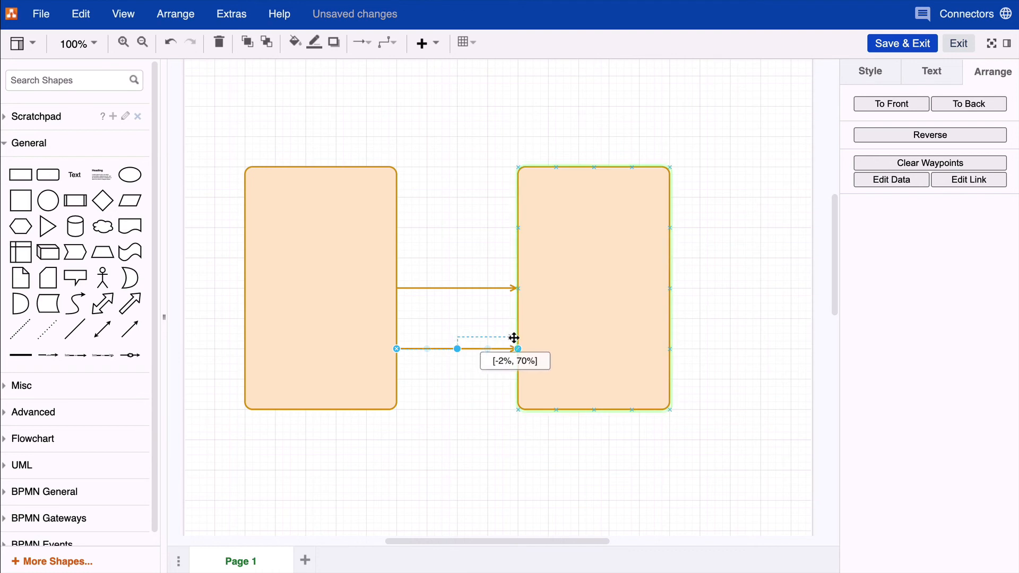
Step: Reattach the lower arrow's end higher on the right rectangle's left edge so it bends up beside the upper arrow
drag(518, 349, 492, 340)
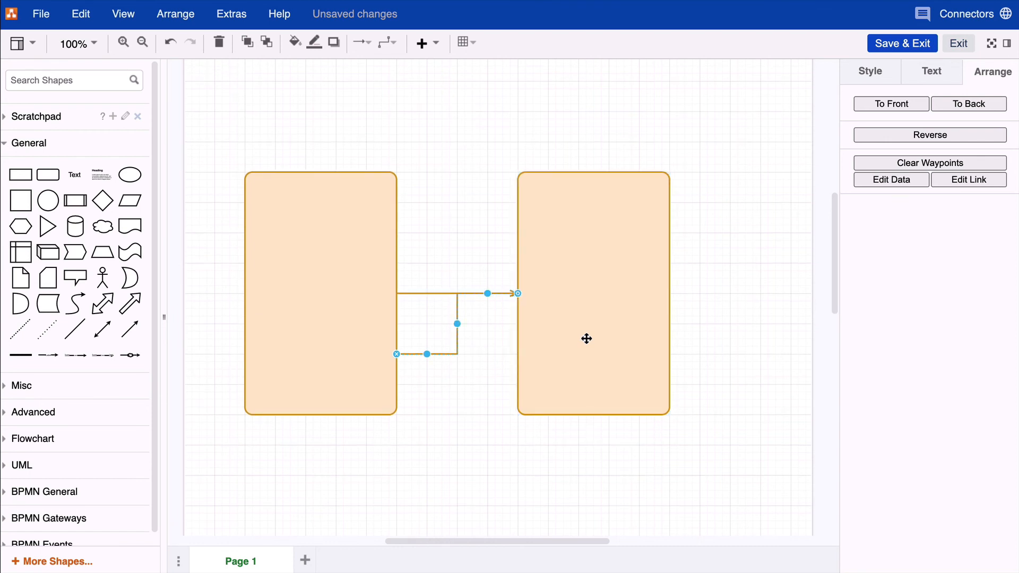
mouse_move(454, 309)
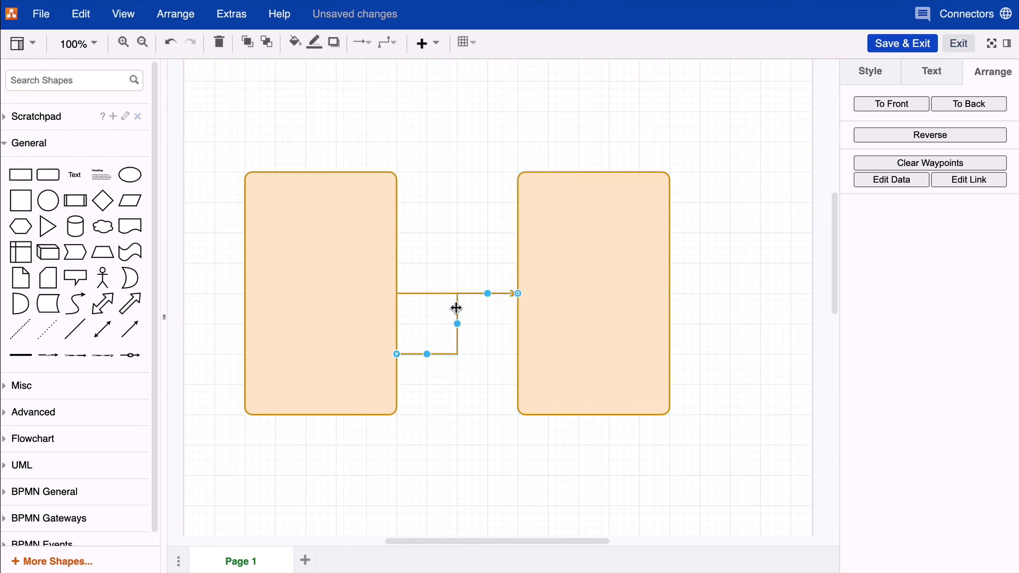